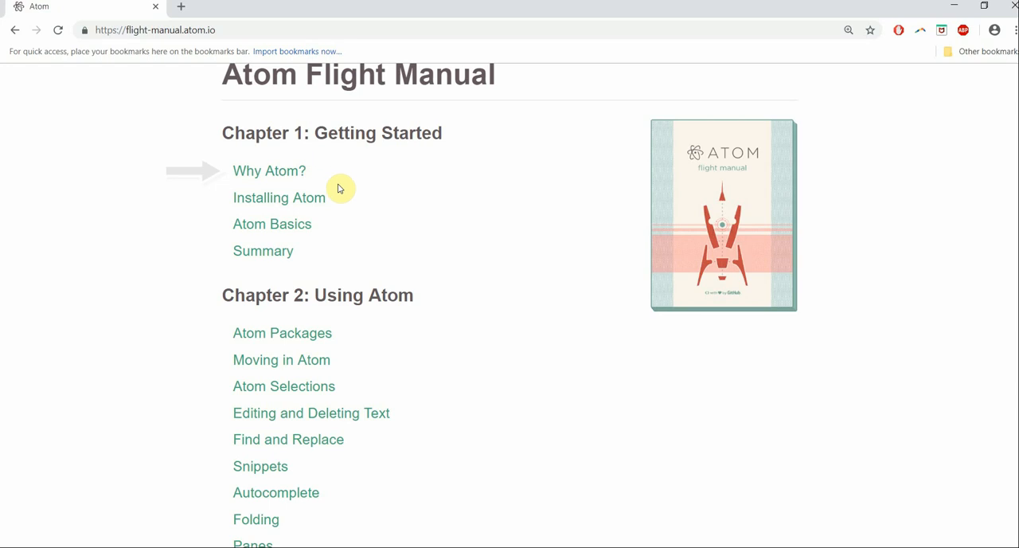
{"action": "mouse_move", "coordinate": [344, 204]}
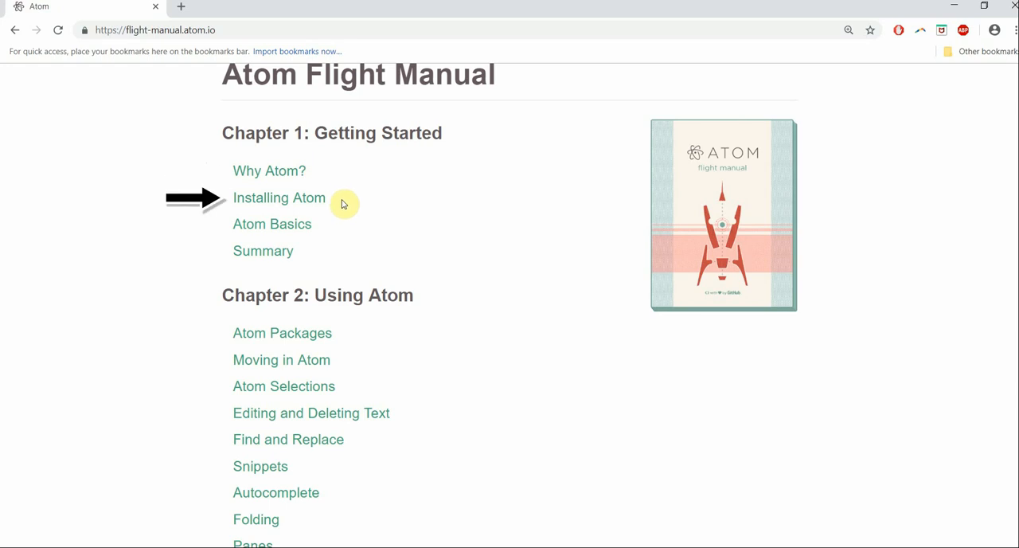
{"action": "mouse_move", "coordinate": [334, 232]}
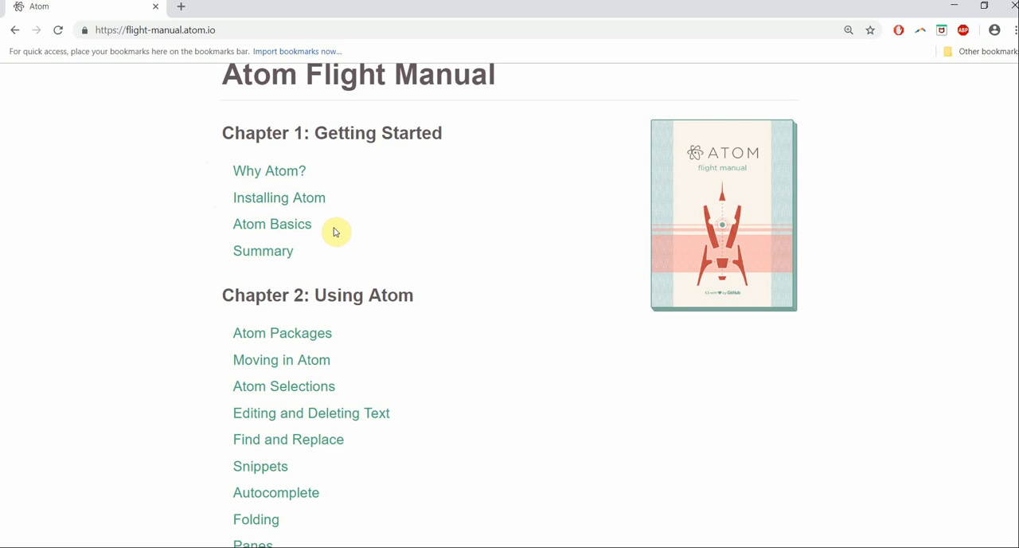
{"action": "scroll", "scroll_direction": "down", "scroll_amount": 3}
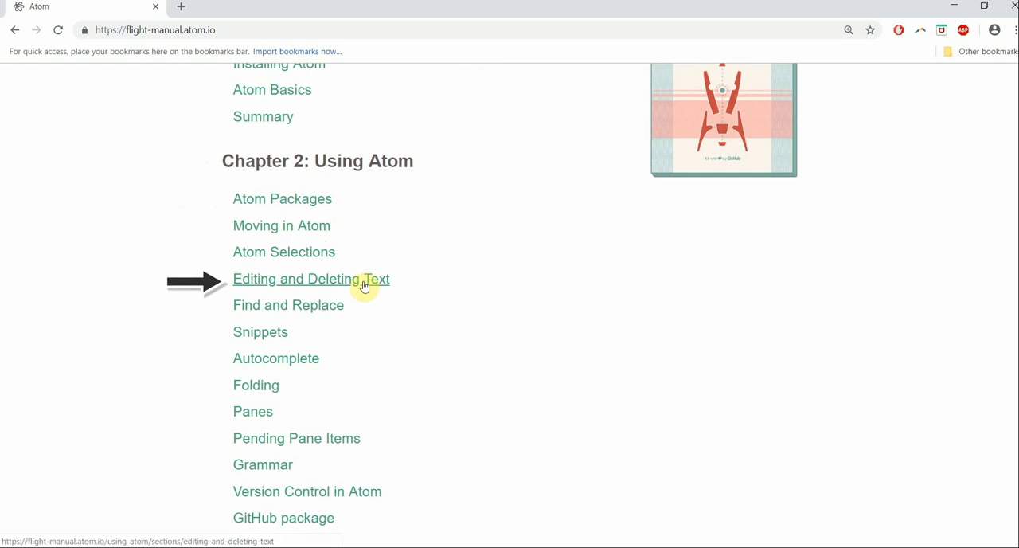
{"action": "mouse_move", "coordinate": [344, 312]}
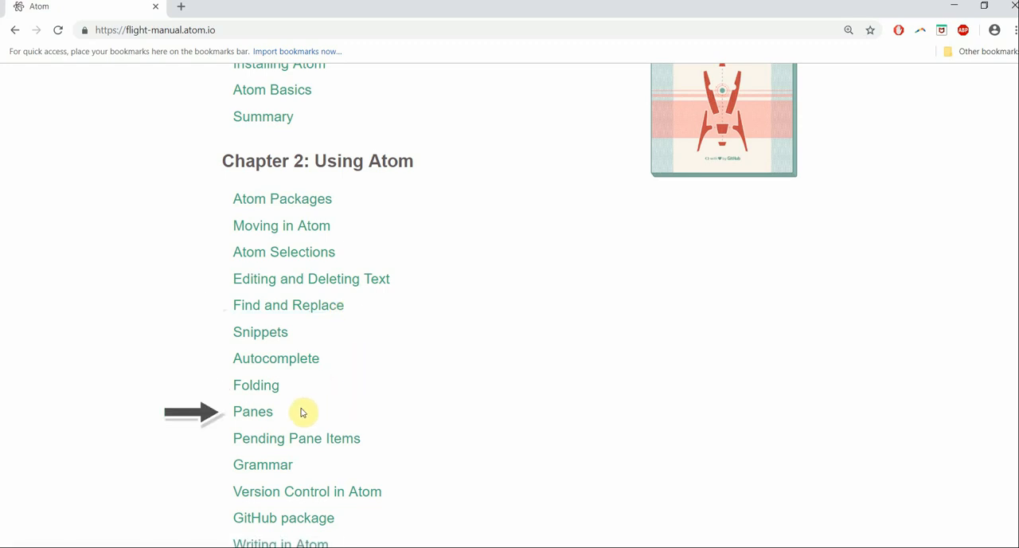
{"action": "mouse_move", "coordinate": [312, 477]}
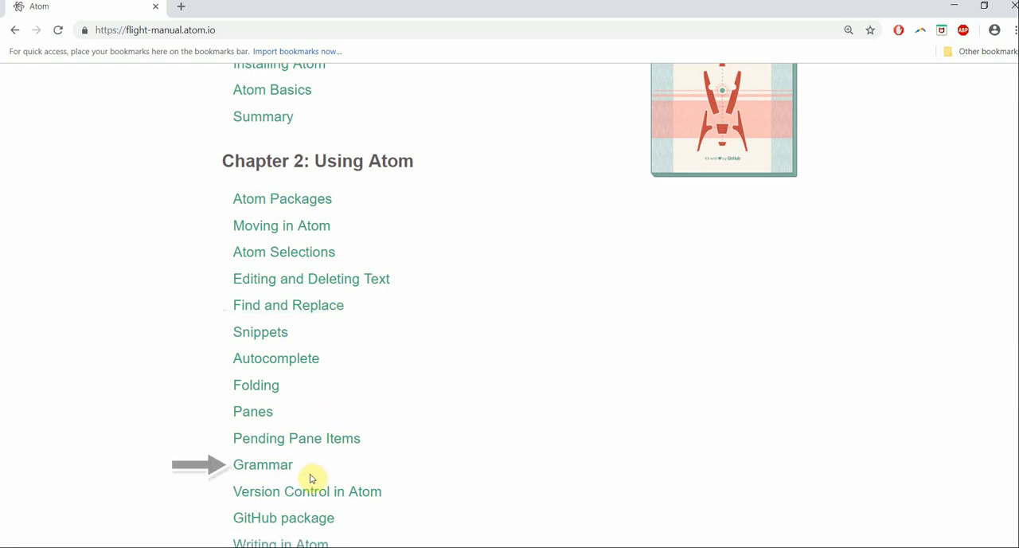
{"action": "scroll", "scroll_direction": "down", "scroll_amount": 3}
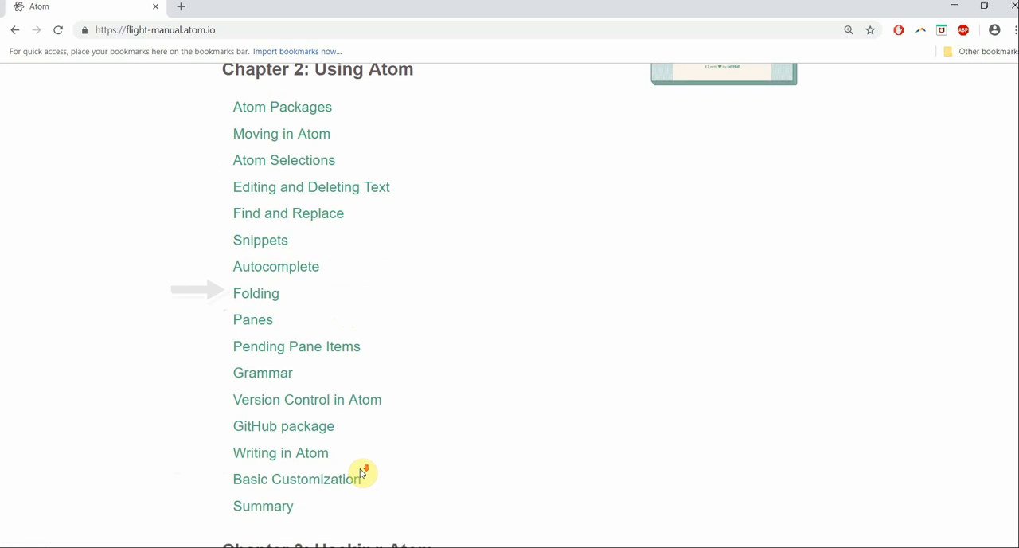
{"action": "scroll", "scroll_direction": "down", "scroll_amount": 3}
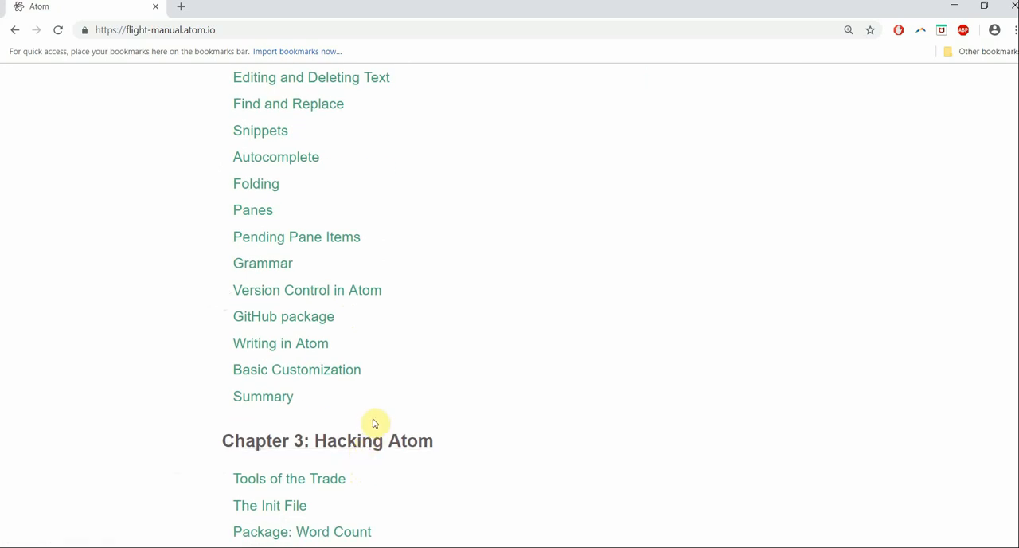
{"action": "scroll", "scroll_direction": "up", "scroll_amount": 3}
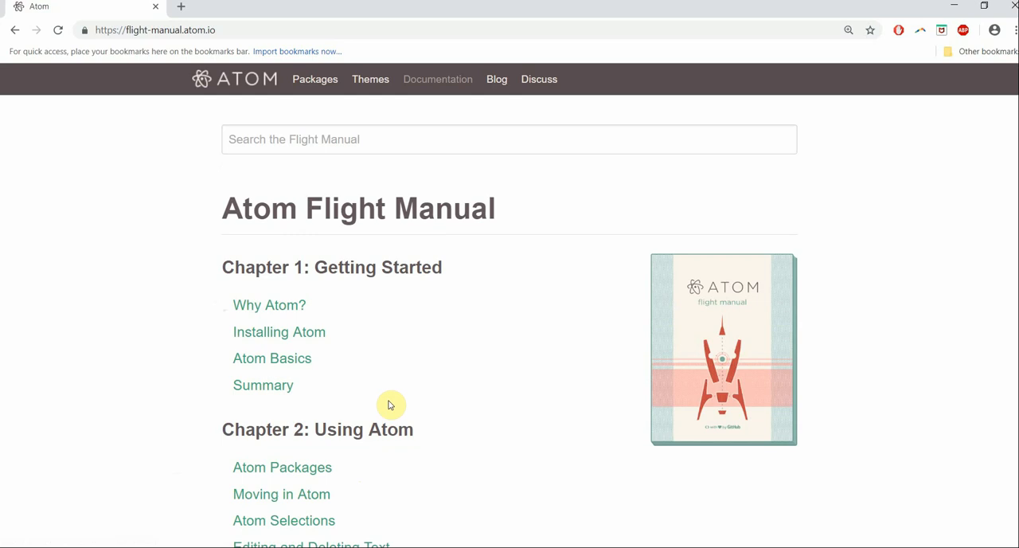